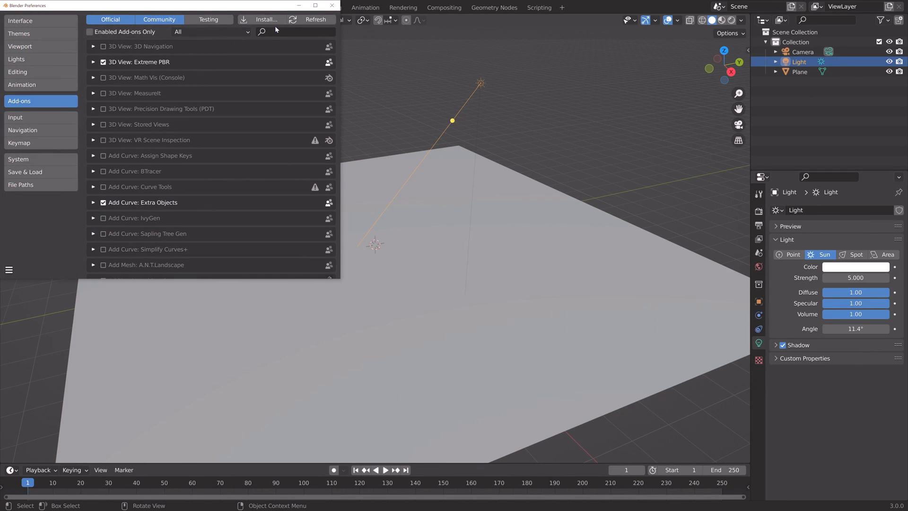
Filter the Preferences add-on list by searching for 'node'
type("node")
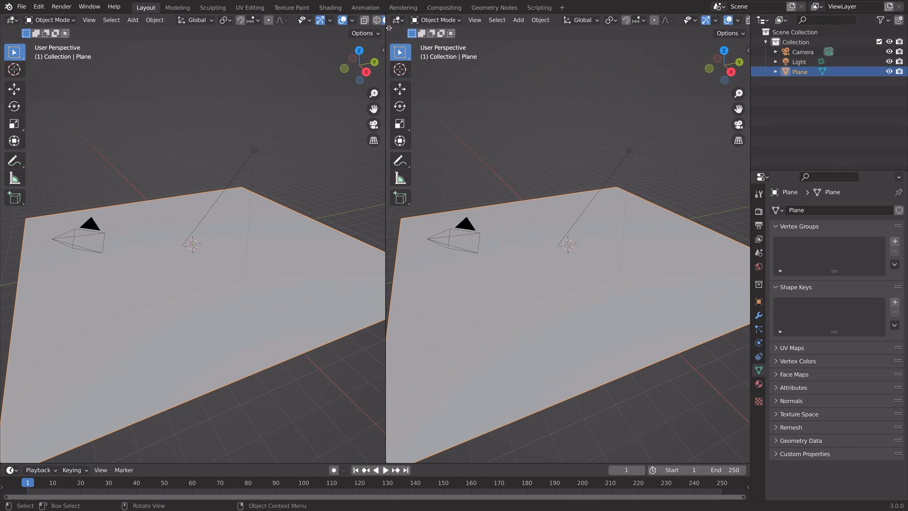
Make the right area a Shader Editor, add a new material, and start Principled Texture Setup
left_click(398, 20)
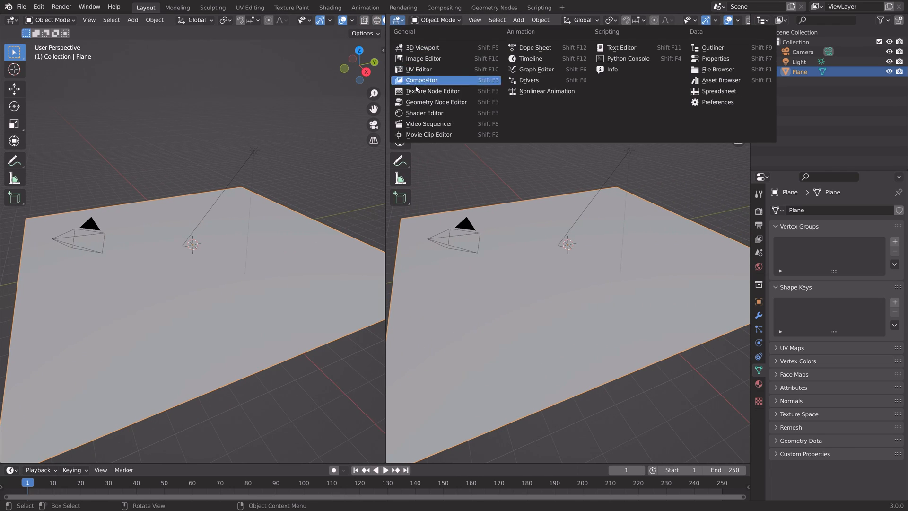
left_click(422, 80)
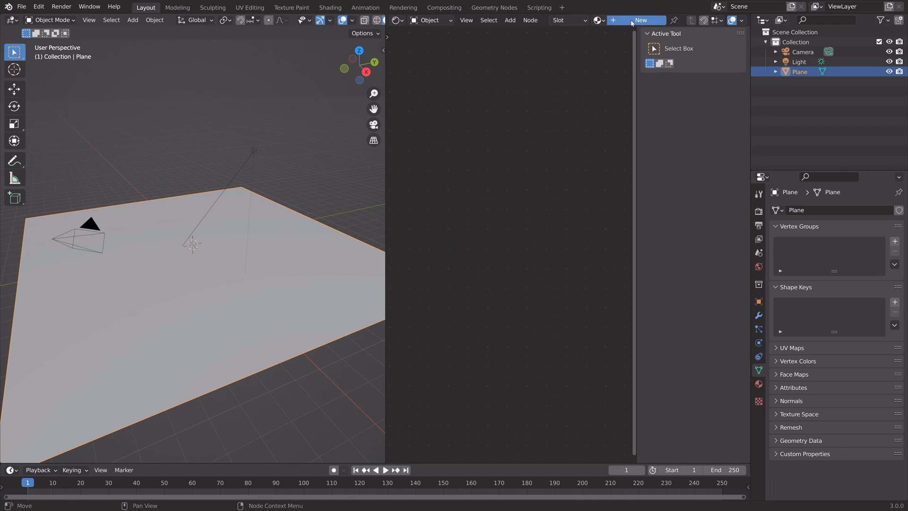
left_click(640, 21)
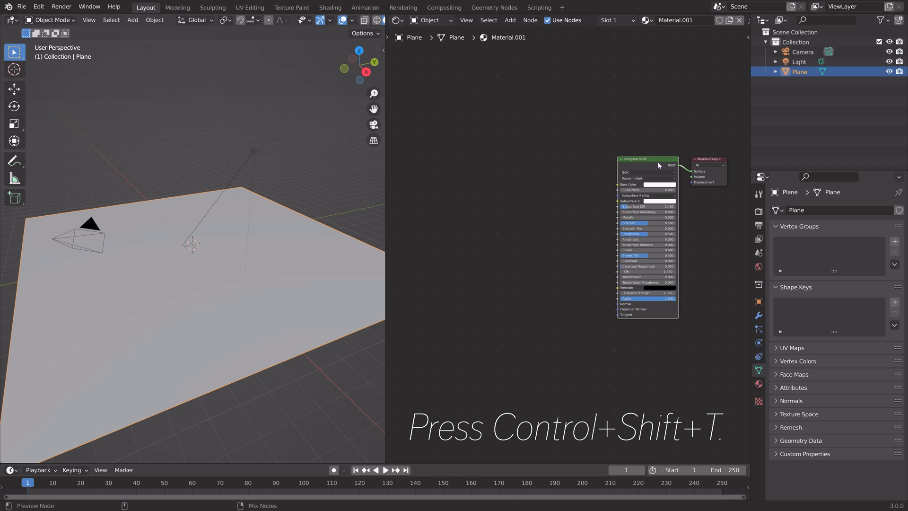
key("ctrl+shift+t")
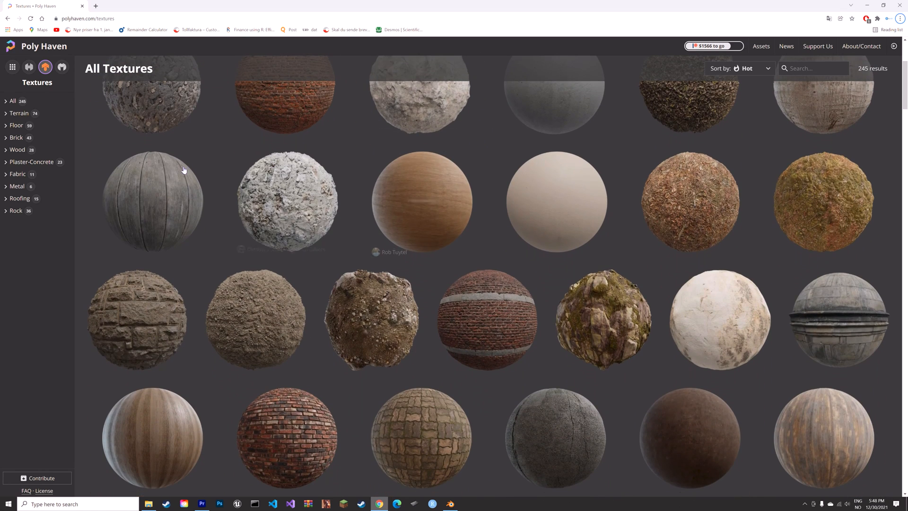
Open the Wood Planks Grey asset page from the Poly Haven textures catalogue
left_click(152, 201)
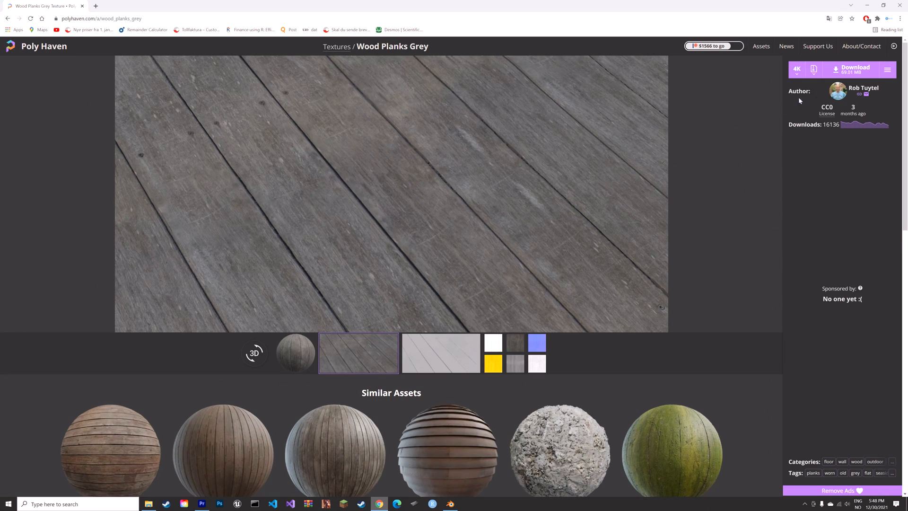
left_click(856, 69)
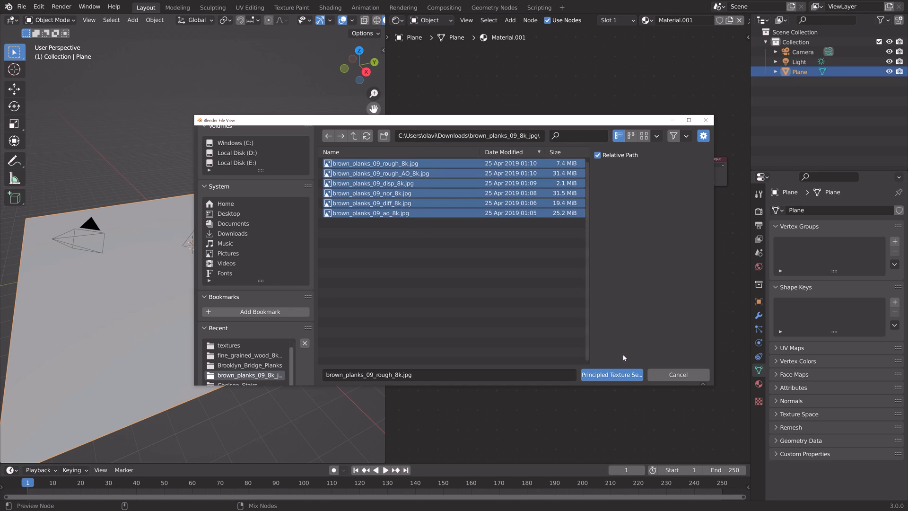
Load the selected brown_planks_09 images into the material via Principled Texture Setup
left_click(611, 374)
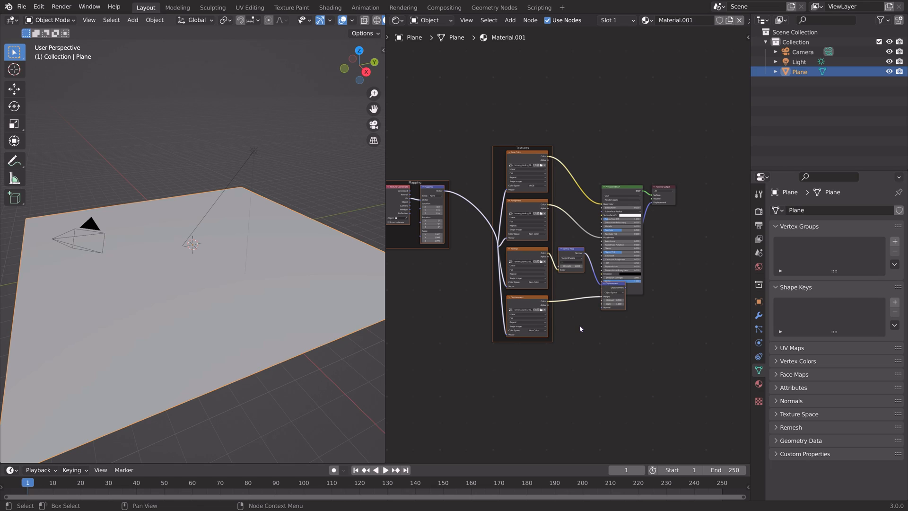
mouse_move(609, 317)
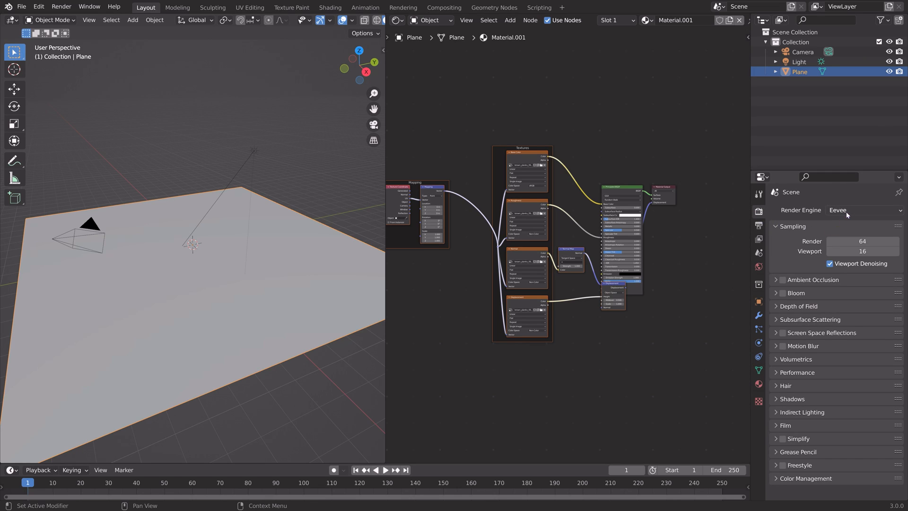
Switch the render engine from Eevee to Cycles with GPU Compute as the device
left_click(862, 209)
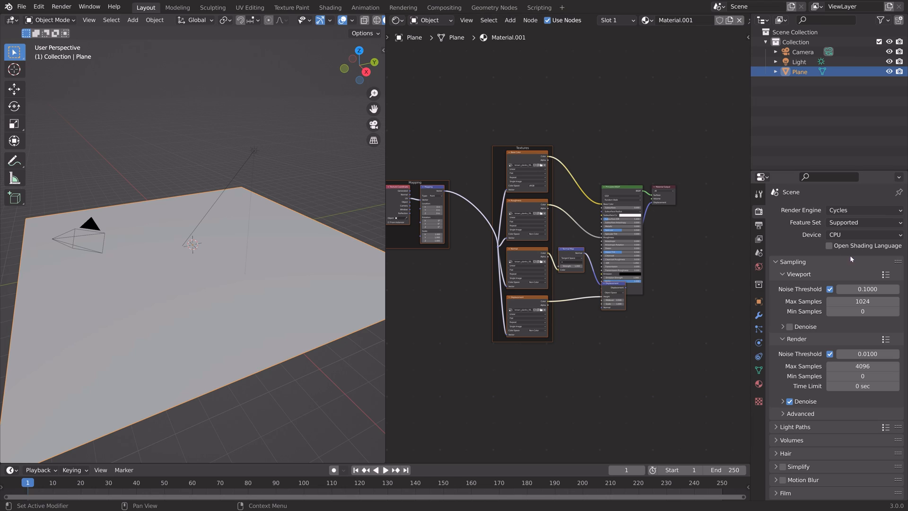
left_click(862, 235)
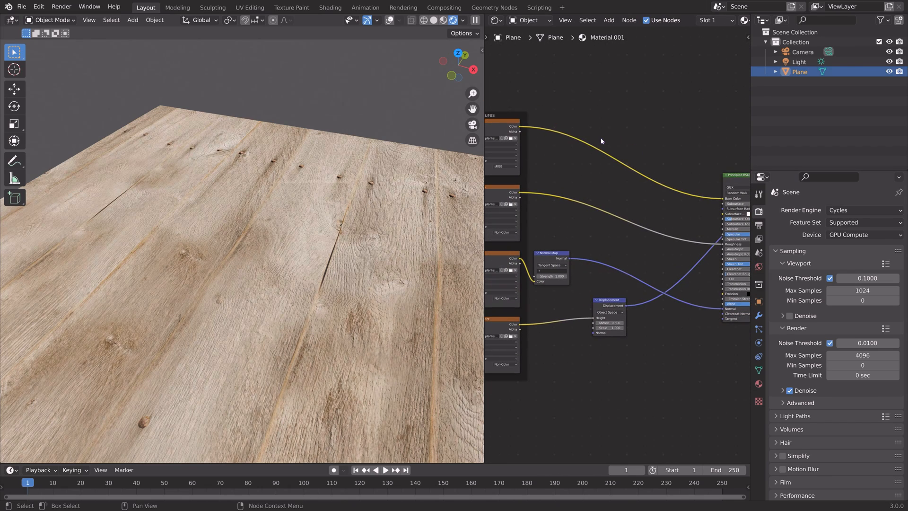
Add a Noise Texture and a ColorRamp feeding the Principled BSDF Base Color
key("shift+a")
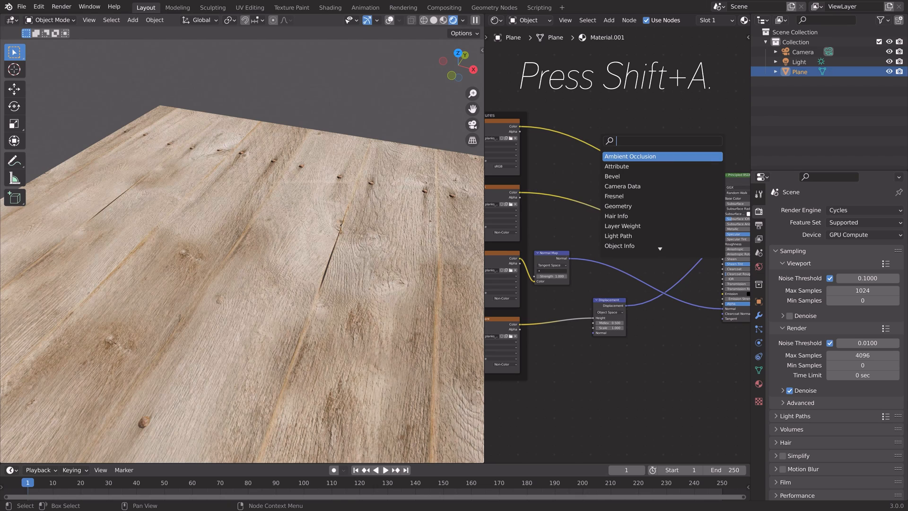
type("noi")
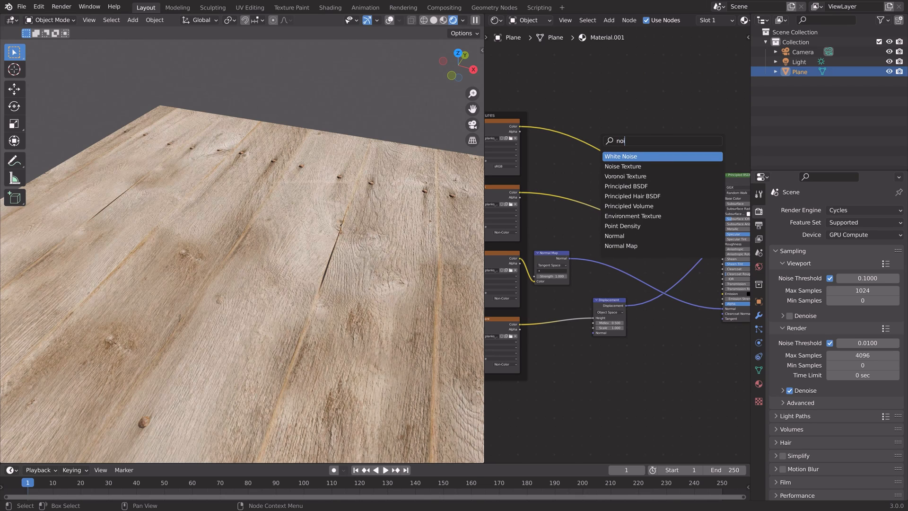
left_click(623, 166)
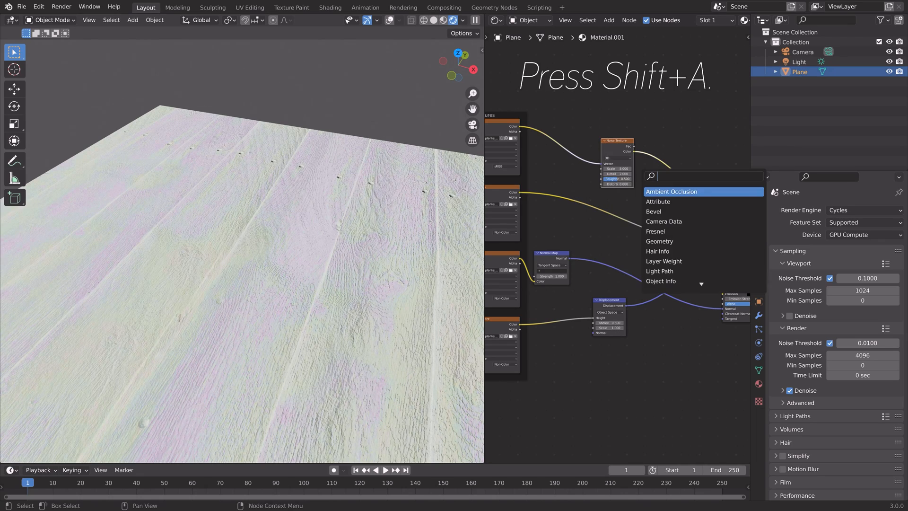
left_click(671, 191)
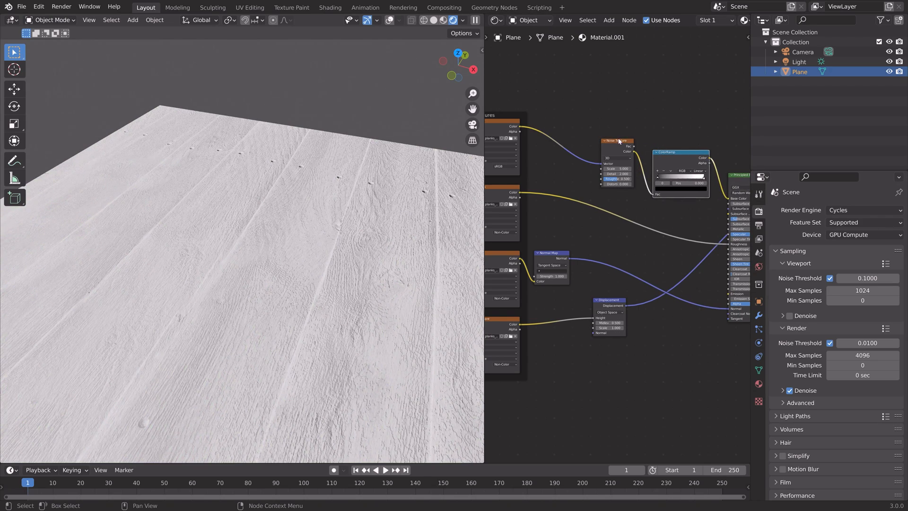
mouse_move(659, 179)
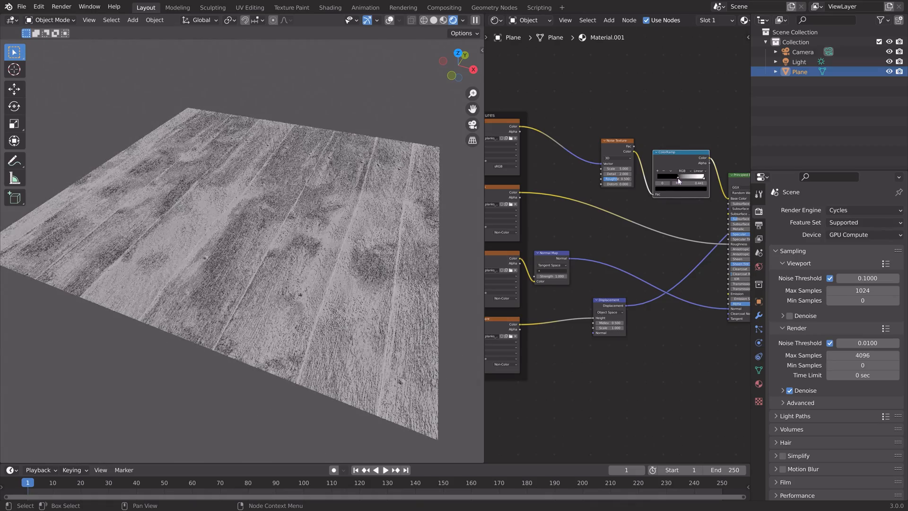
Add a Voronoi Texture and connect its Color output to the Noise Texture's Vector
key("shift+a")
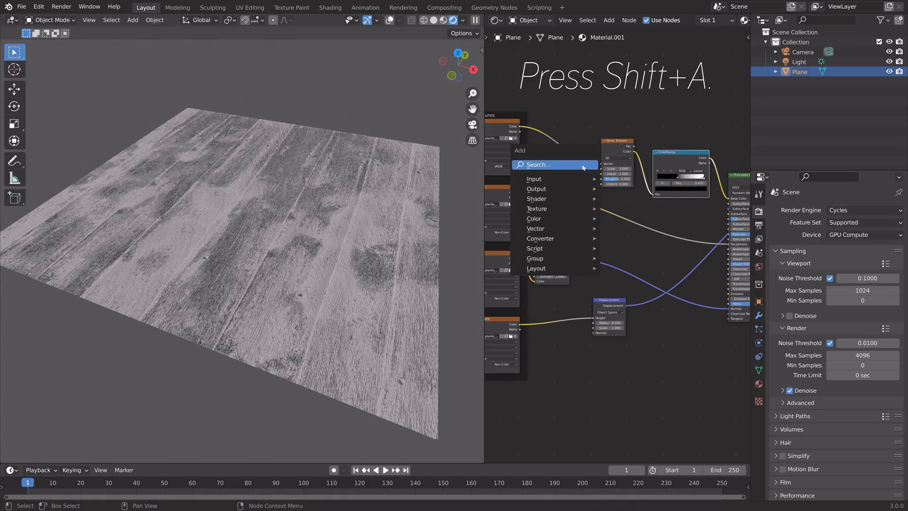
type("vo")
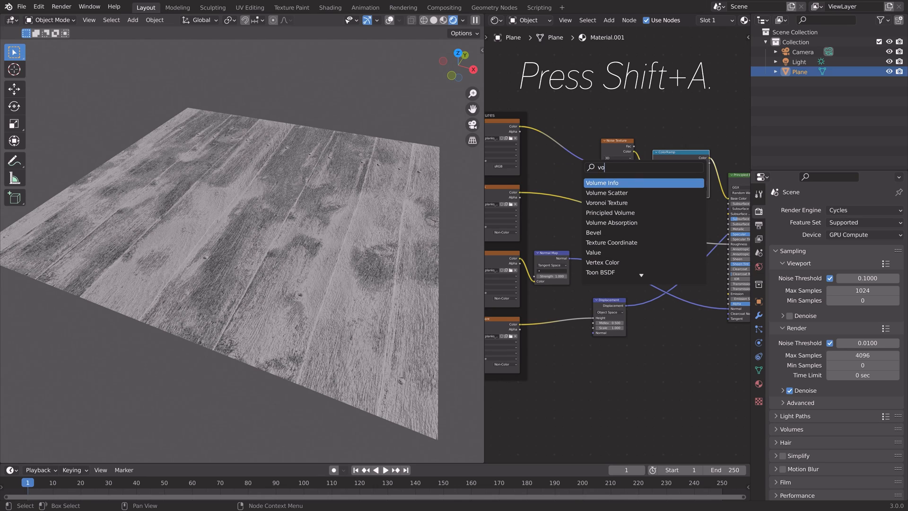
left_click(607, 203)
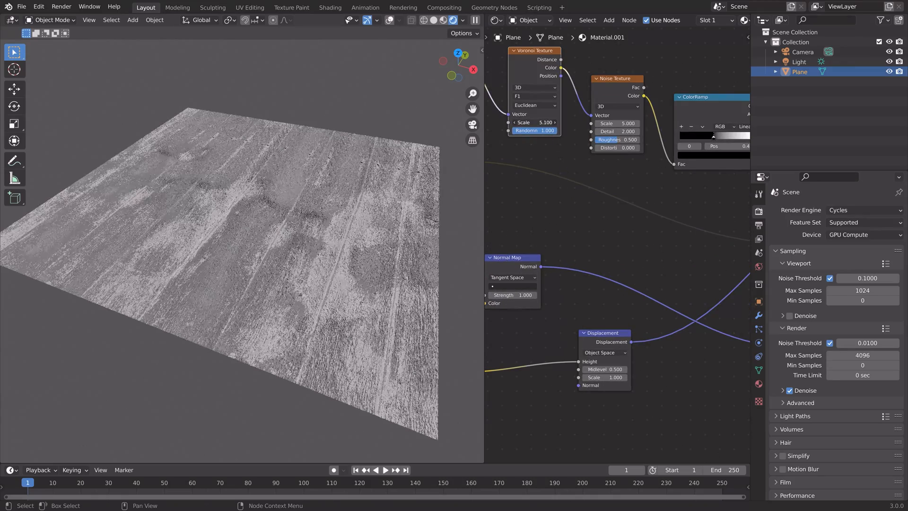
left_click(533, 88)
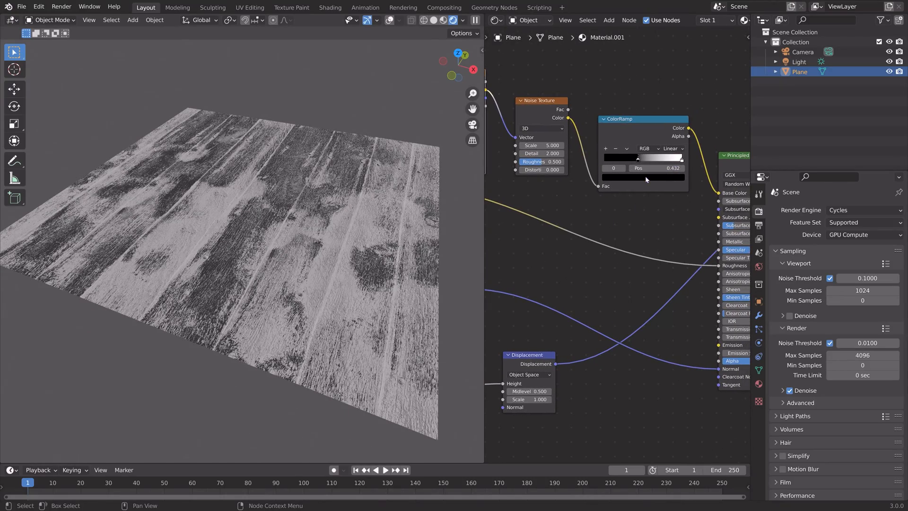
Pick new colours for two ColorRamp stops from the colour wheel
left_click(641, 162)
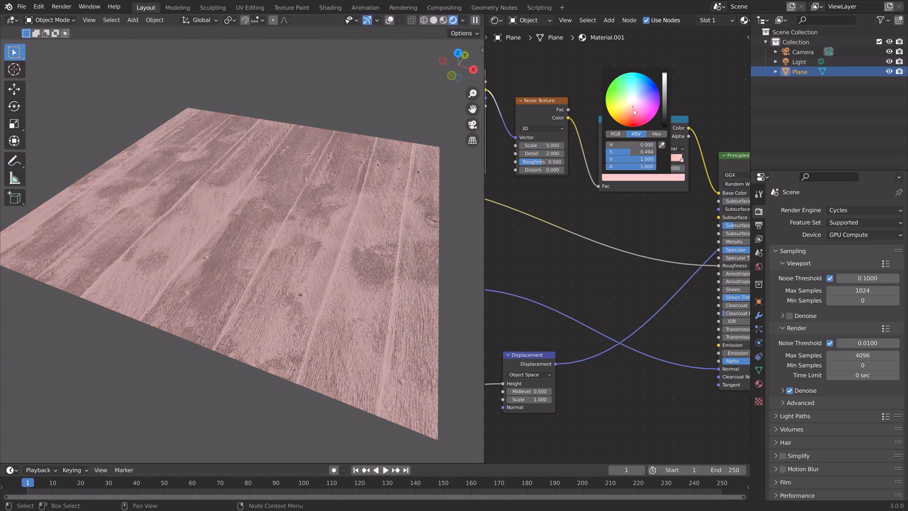
left_click(626, 119)
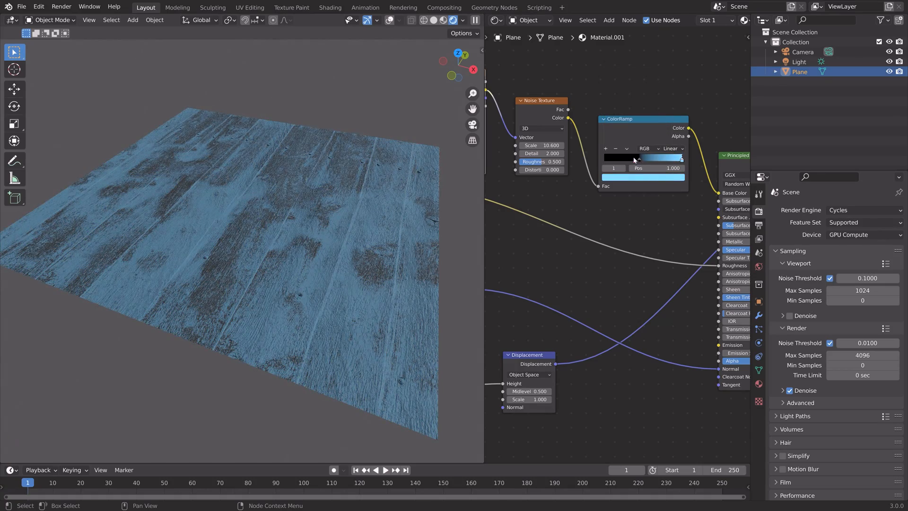
left_click(619, 158)
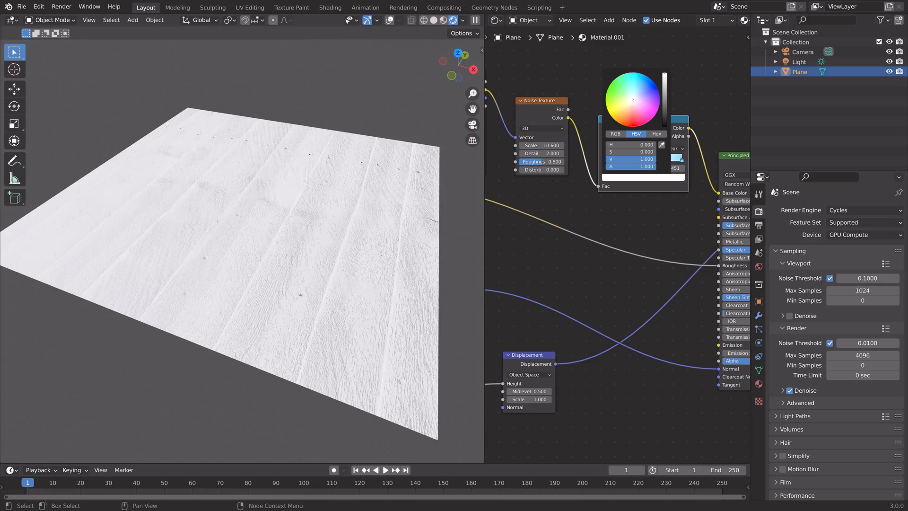